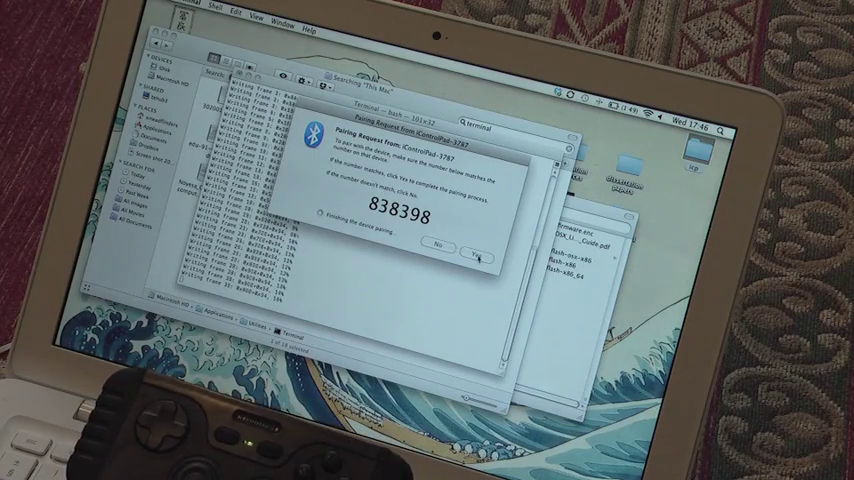
Step: Dismiss the iControlPad pairing passkey prompt to return to the file listing window
left_click(476, 250)
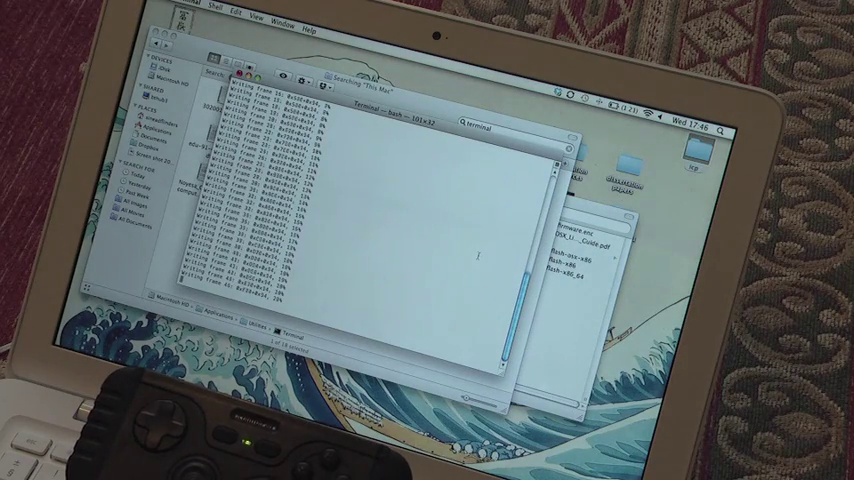